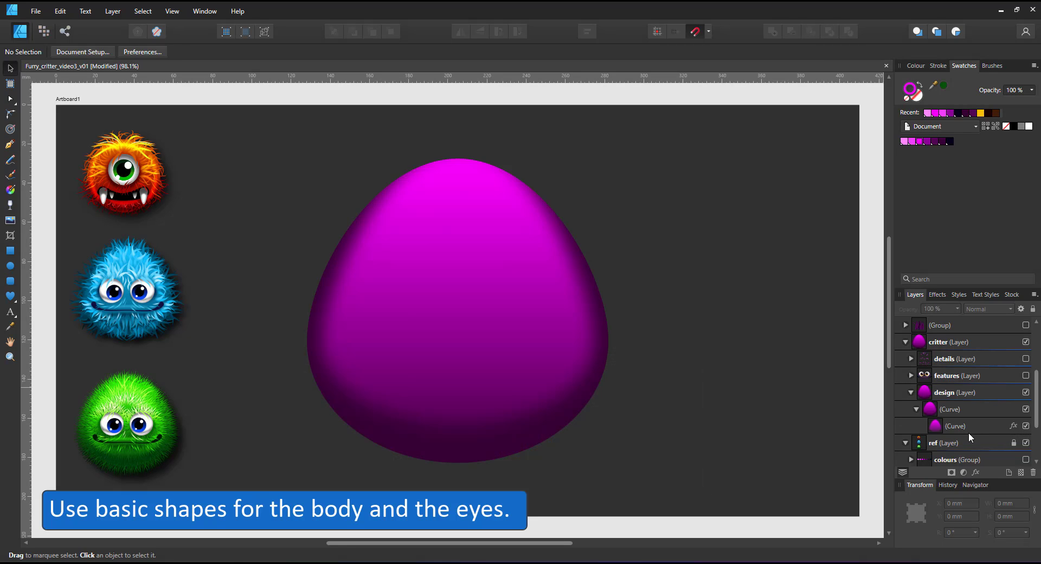
Select the purple body and enable the features layer to show eyes and smile
click(955, 426)
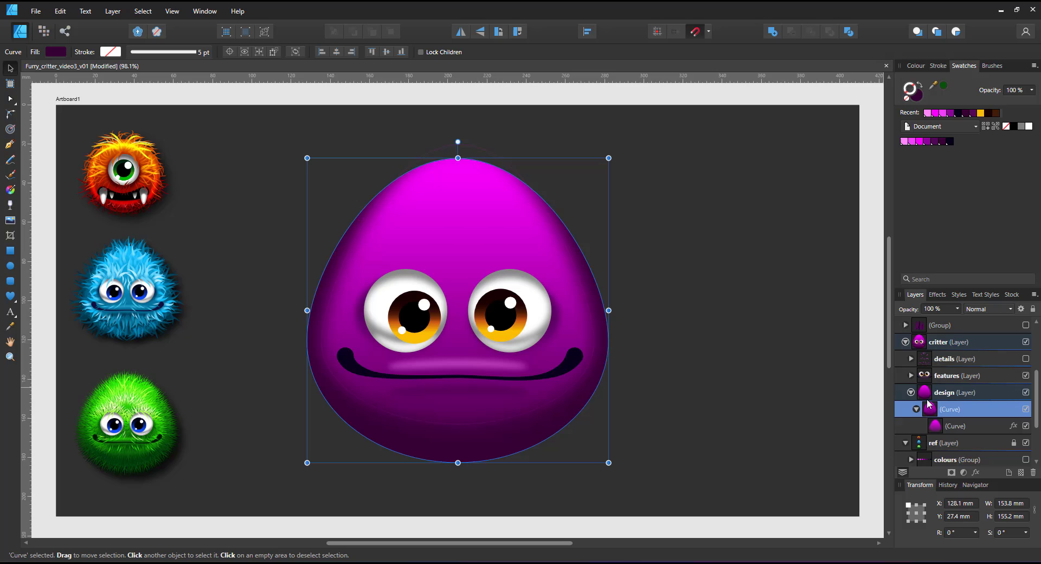
click(904, 392)
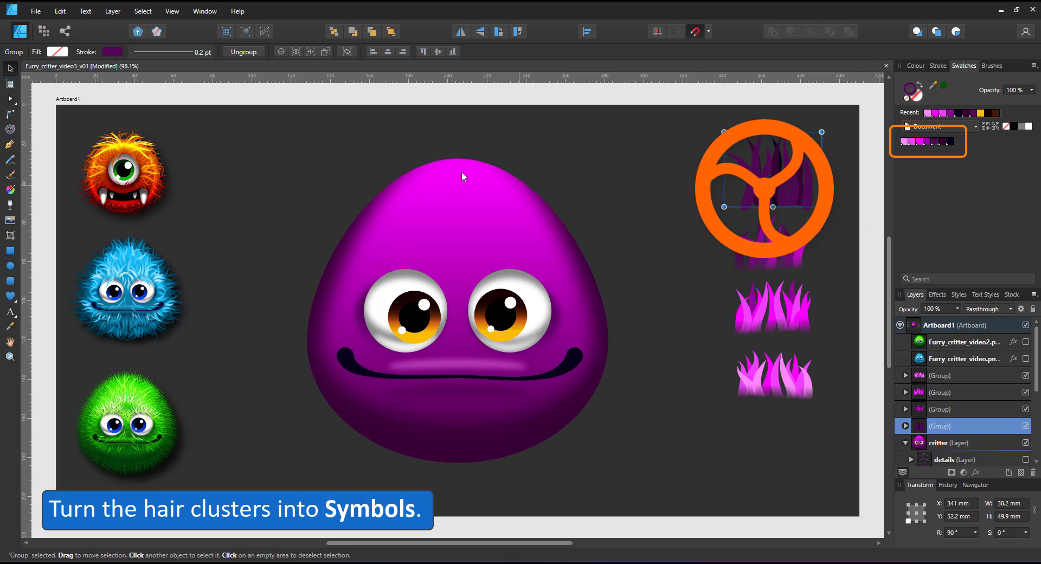
From the Symbols panel, create symbols from each selected hair cluster
click(170, 10)
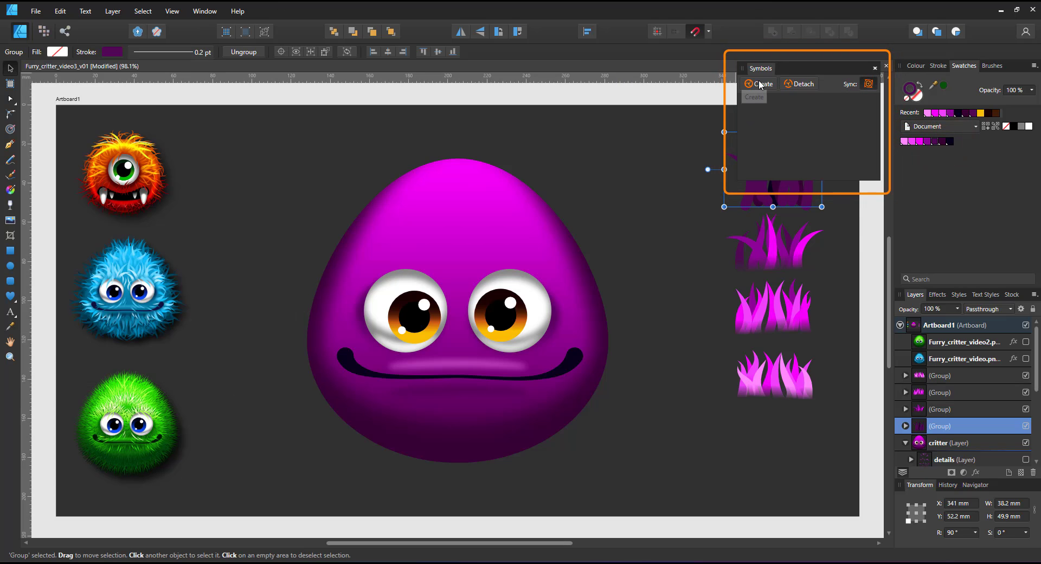
click(758, 84)
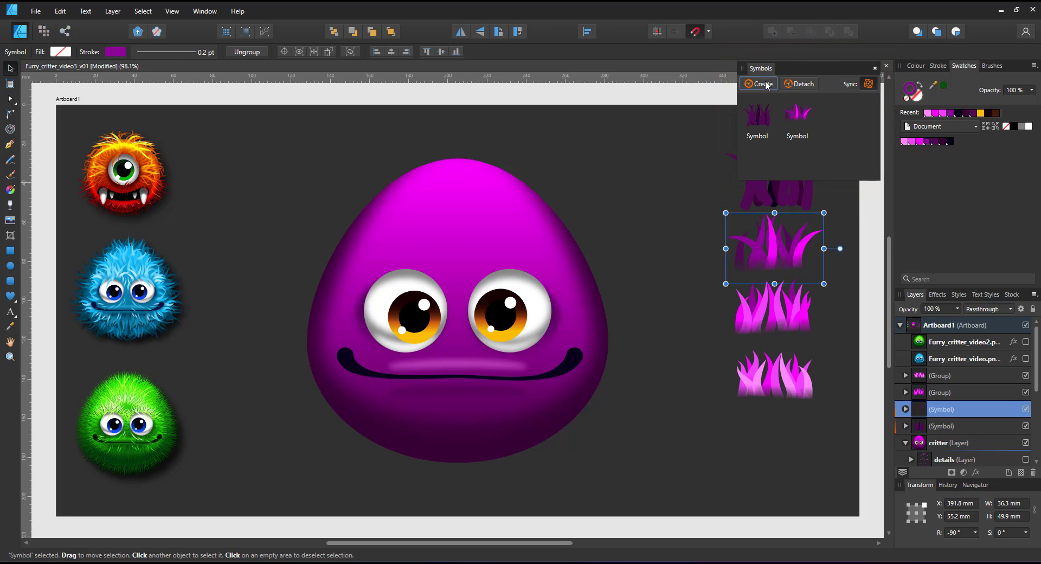
click(758, 84)
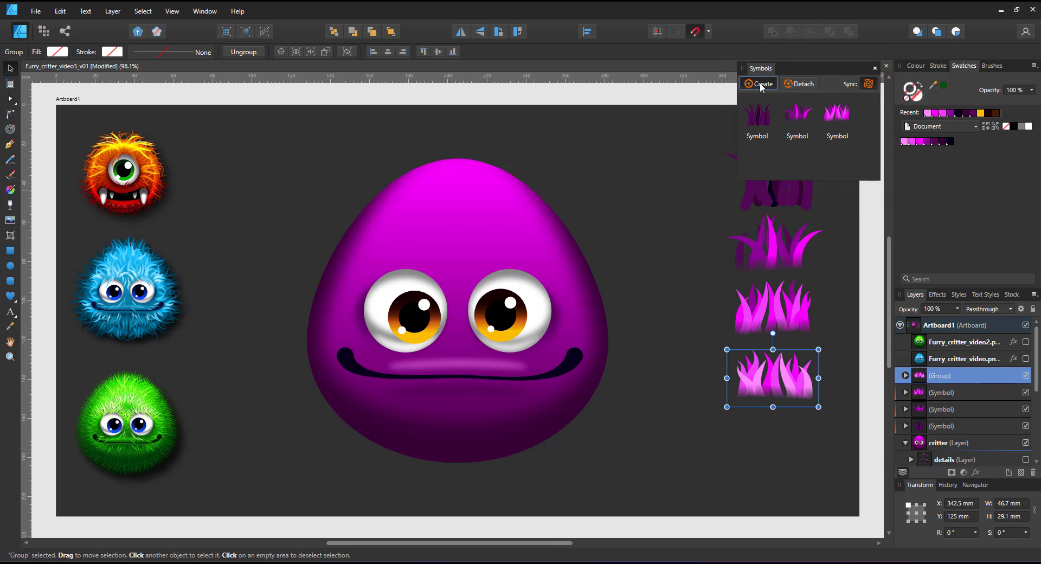
click(758, 83)
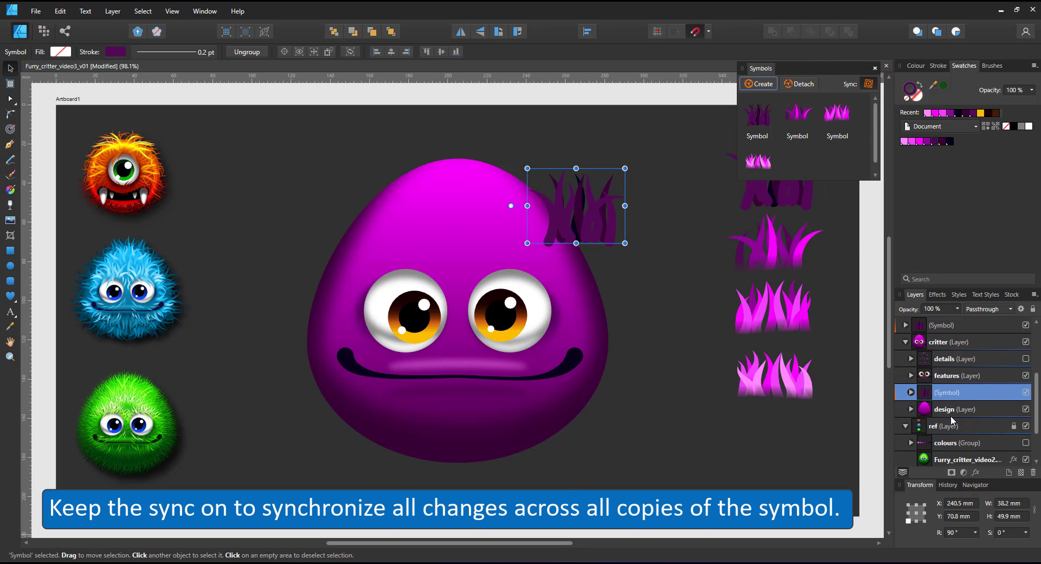
Position and rotate dark hair copies along the body's right edge and bottom
click(911, 409)
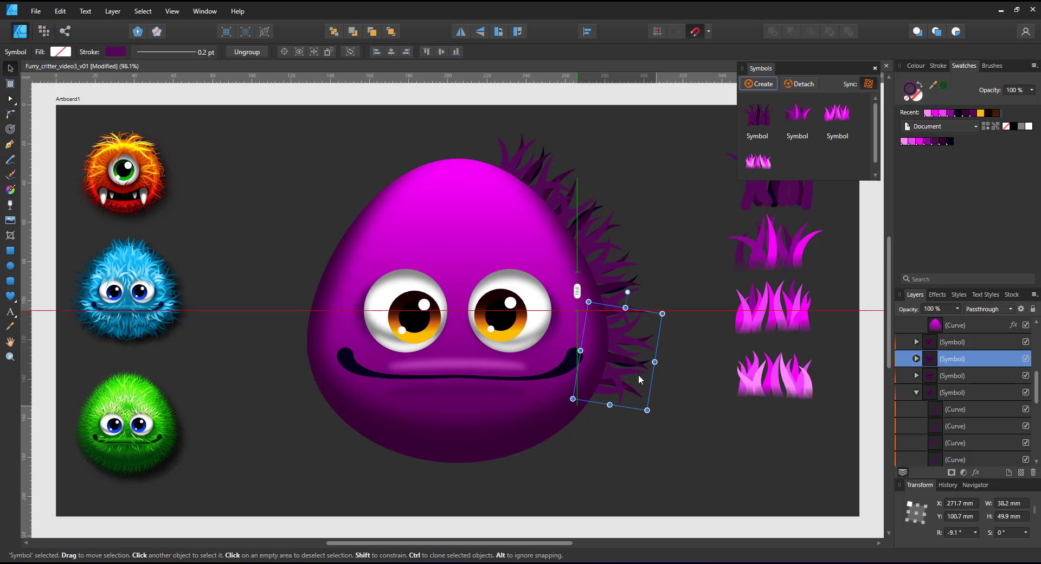
drag(640, 362, 624, 419)
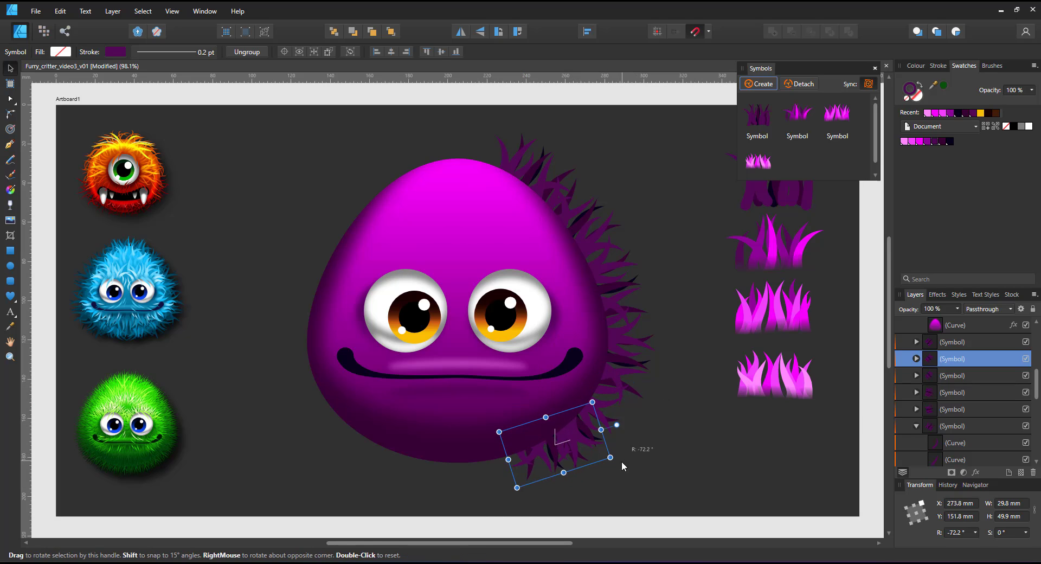
drag(590, 425, 583, 449)
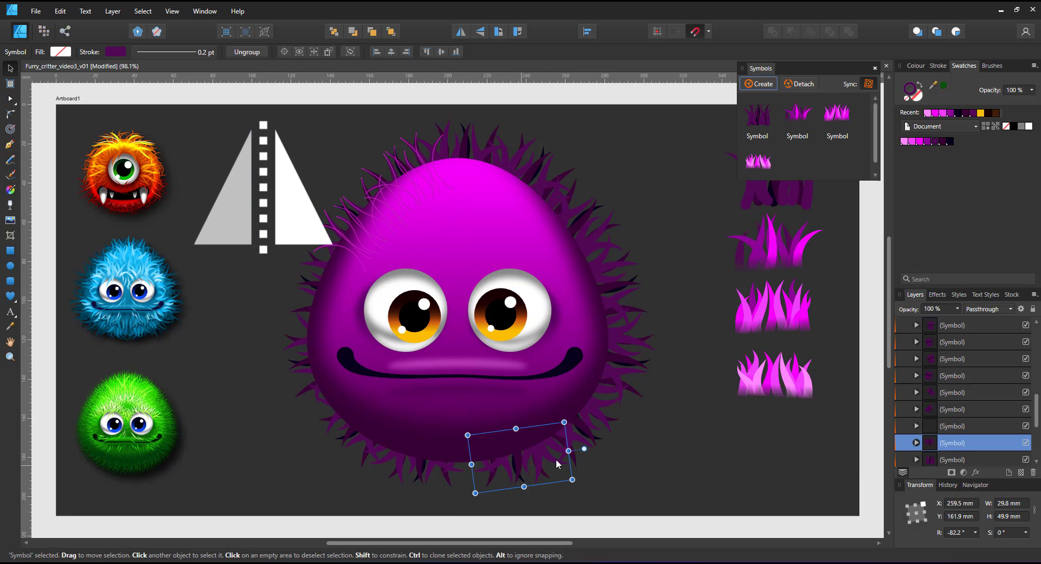
Place more dark hair copies along the bottom and around the remaining outline
drag(583, 449, 527, 470)
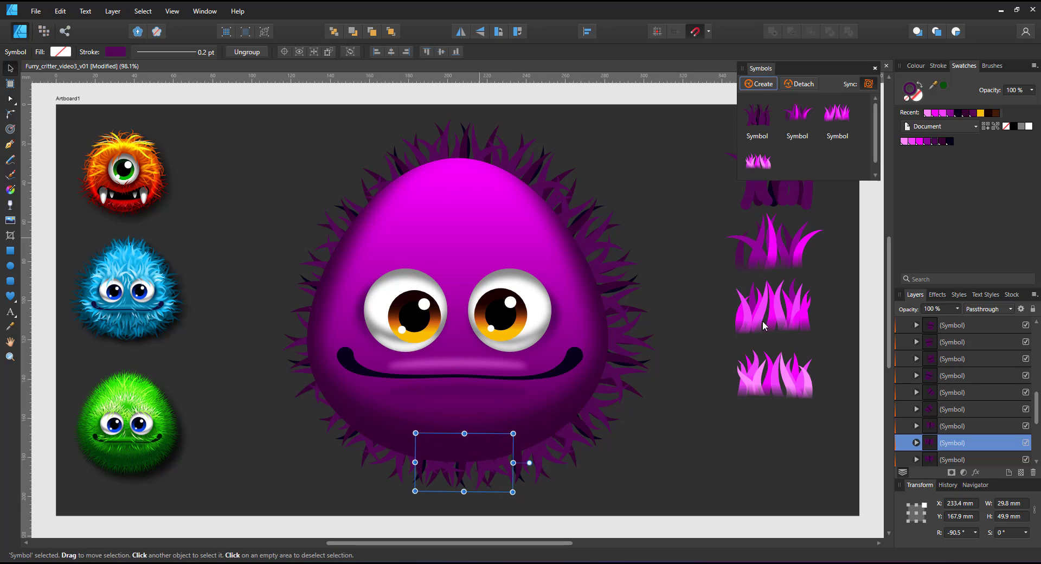
drag(465, 462, 322, 275)
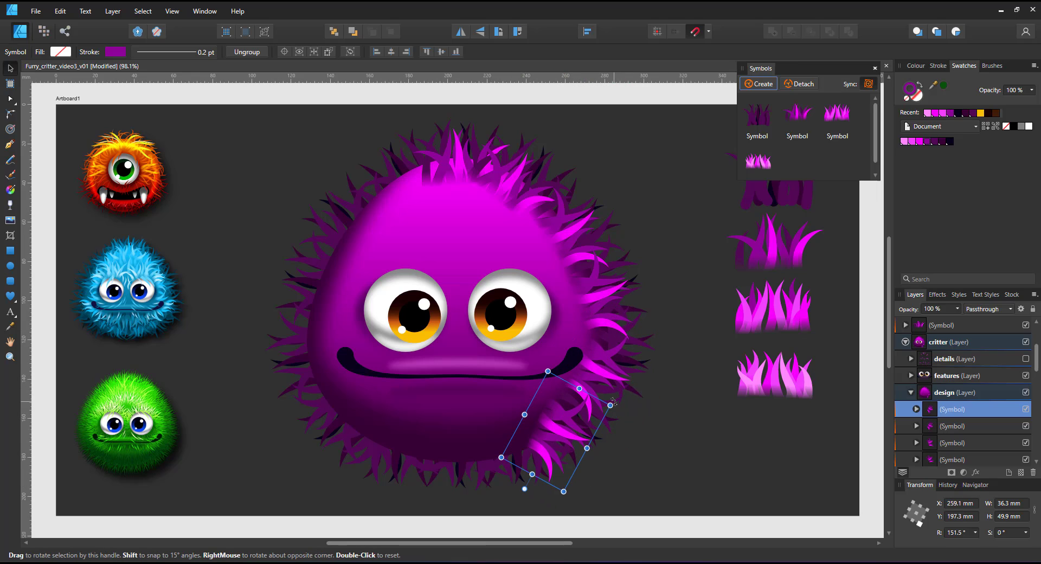
Rotate a bright copy, mirror side clusters, and place a lighter cluster on the head
drag(610, 403, 561, 378)
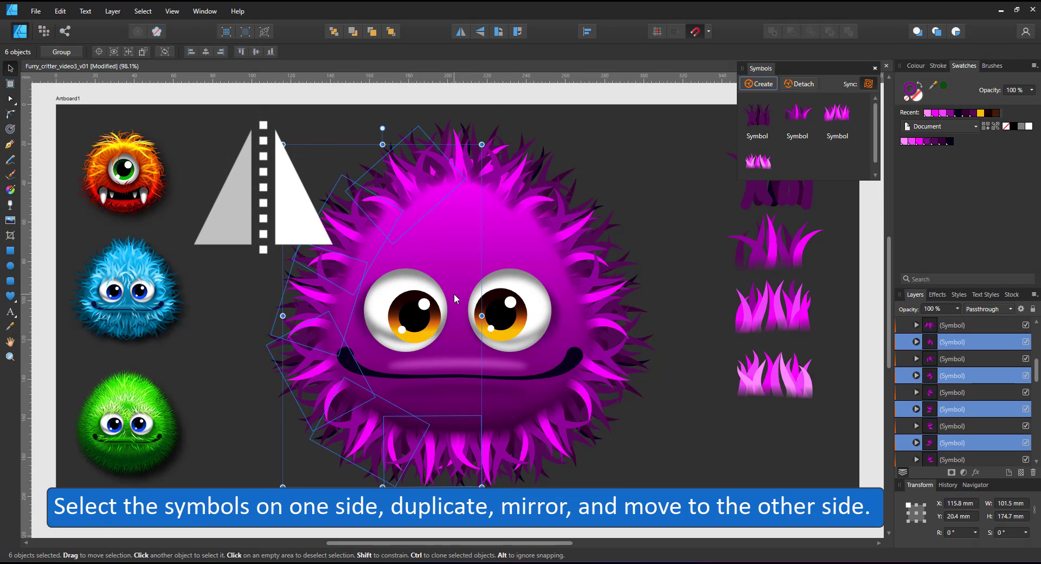
click(774, 308)
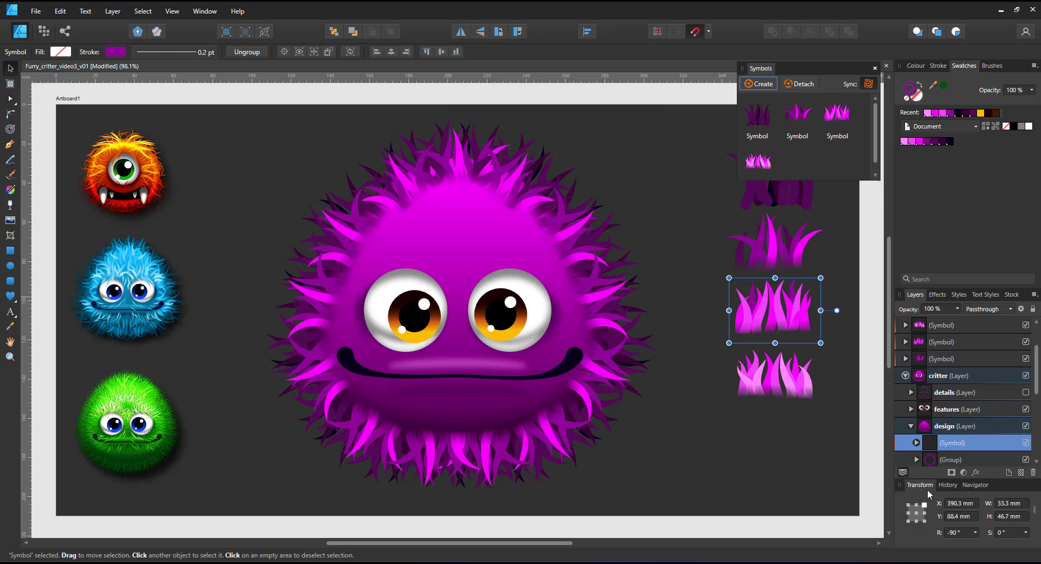
drag(772, 309, 459, 191)
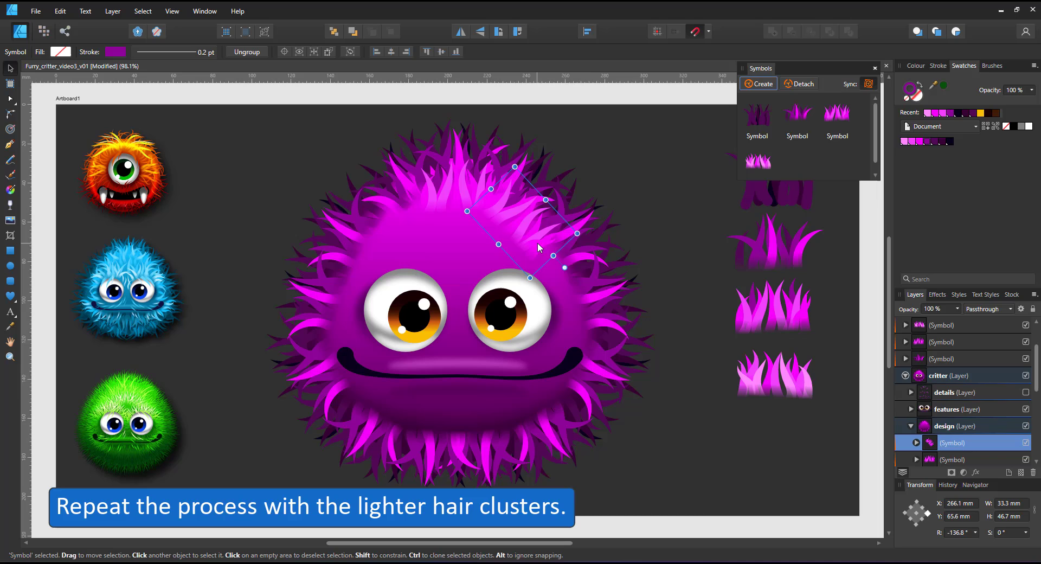
Rotate the lighter hair copy onto the critter's upper right
drag(531, 233, 577, 331)
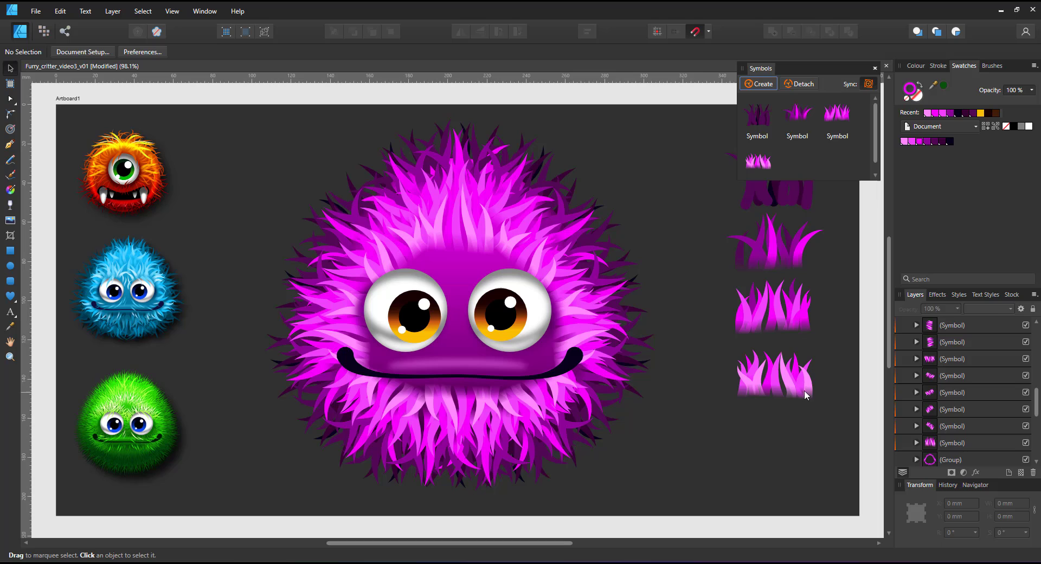
Place light hair copies above the left and right eyes
click(402, 252)
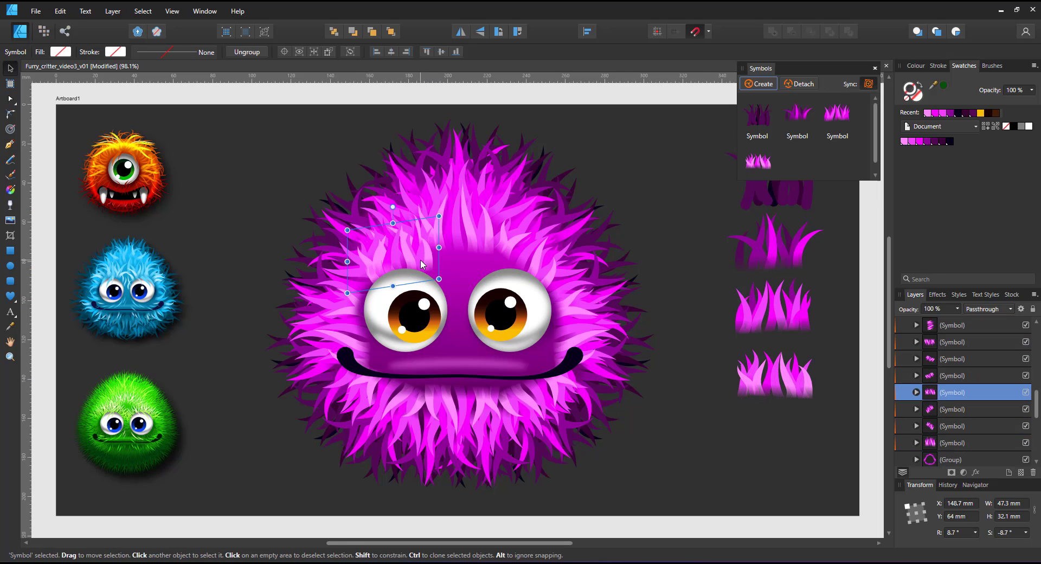
drag(391, 256, 537, 279)
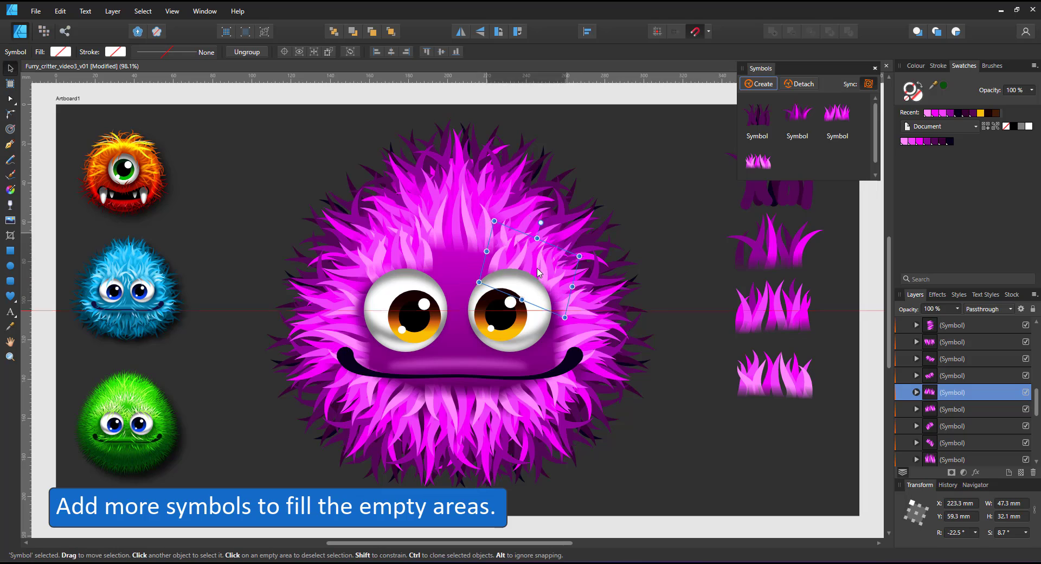
click(774, 246)
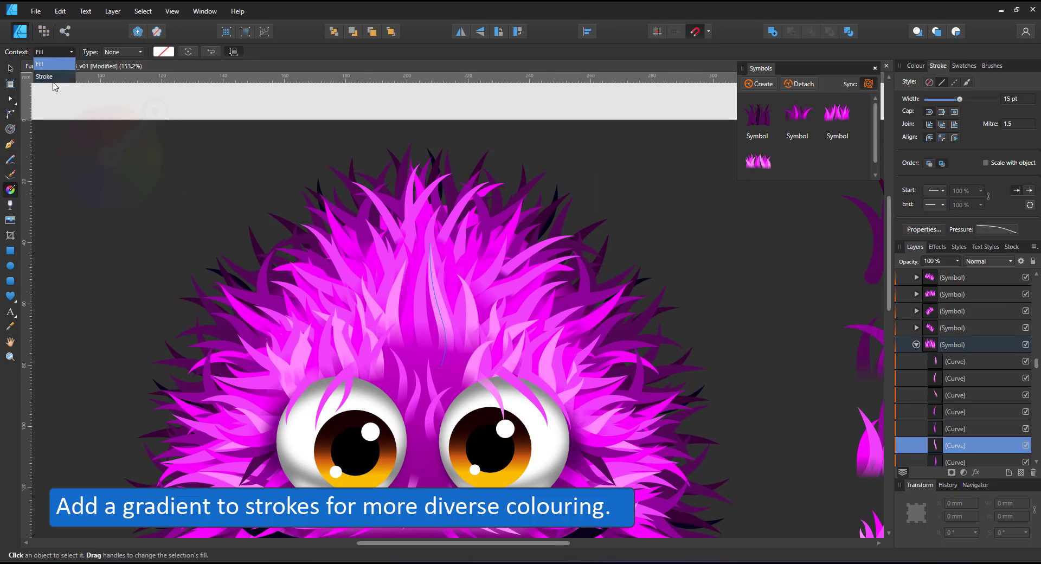
Set the gradient context to Stroke and show the swatch colours
click(43, 76)
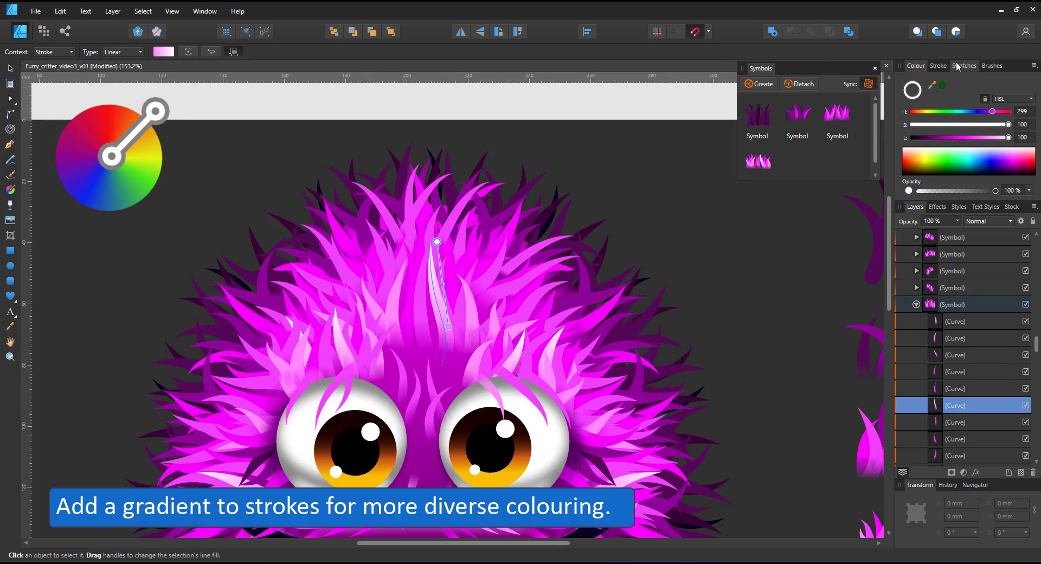
click(964, 66)
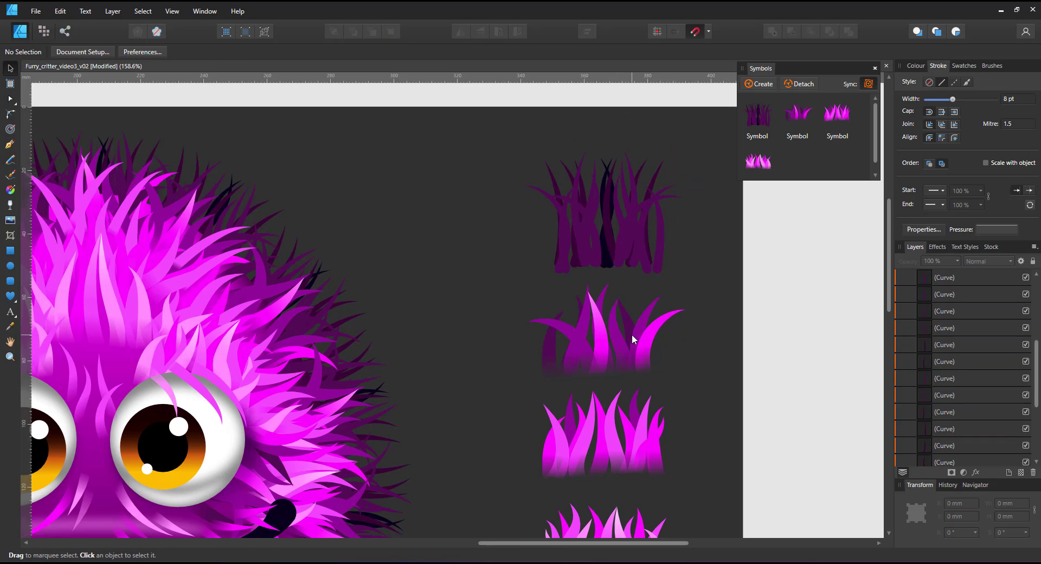
Select a hair strand to apply a linear stroke gradient
click(634, 340)
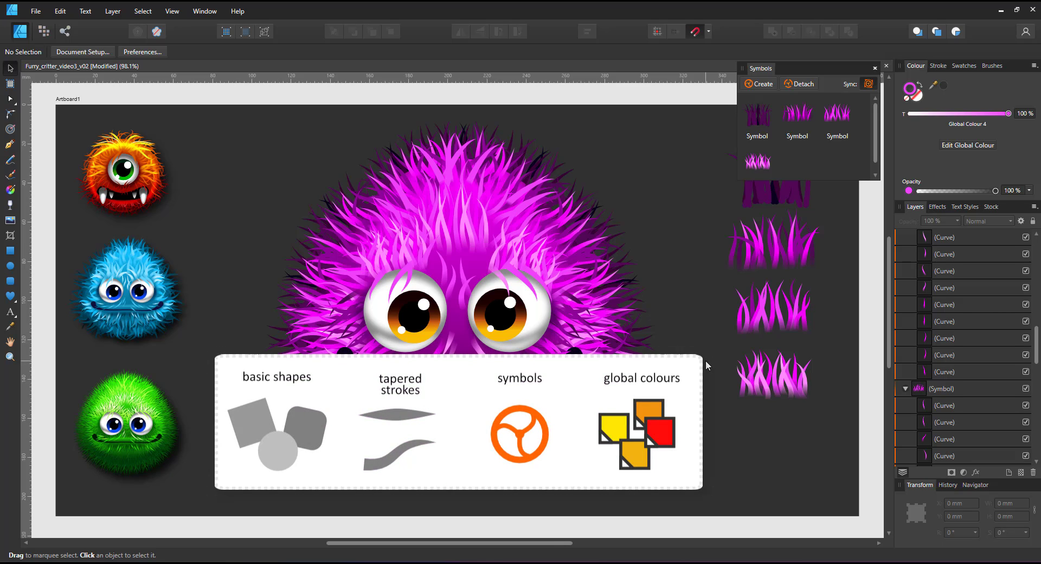
mouse_move(701, 362)
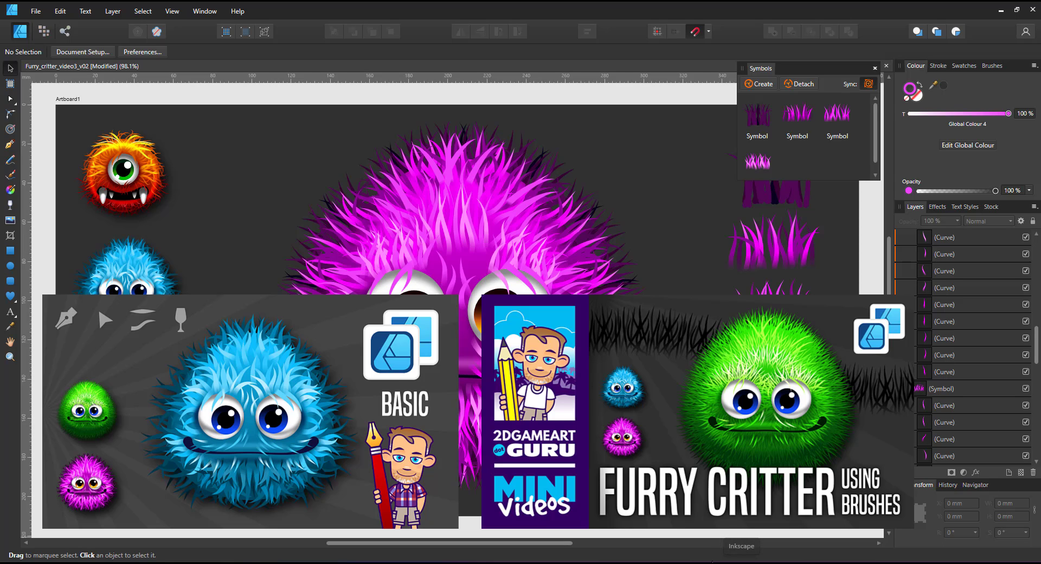
mouse_move(711, 557)
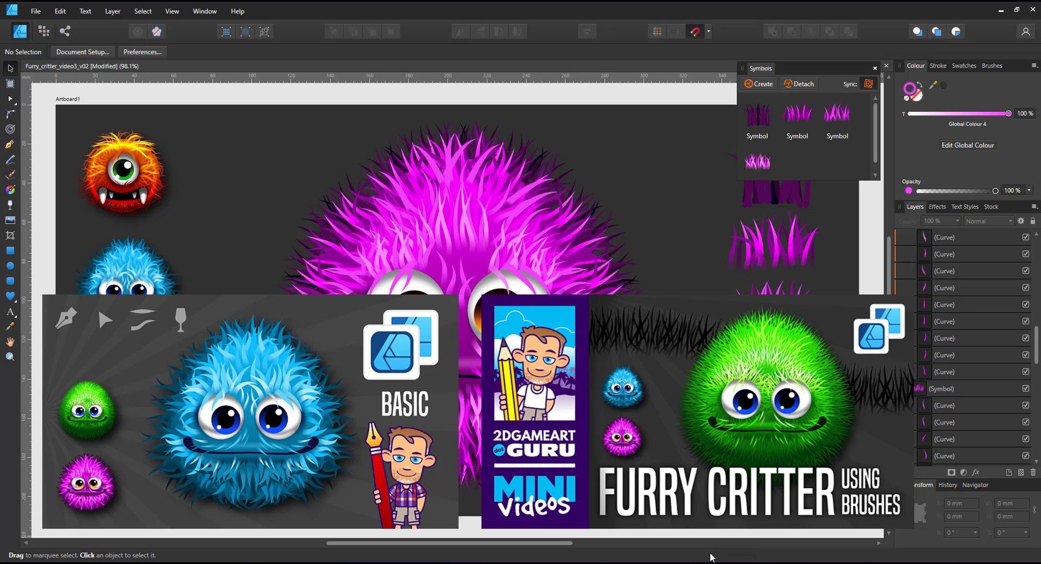